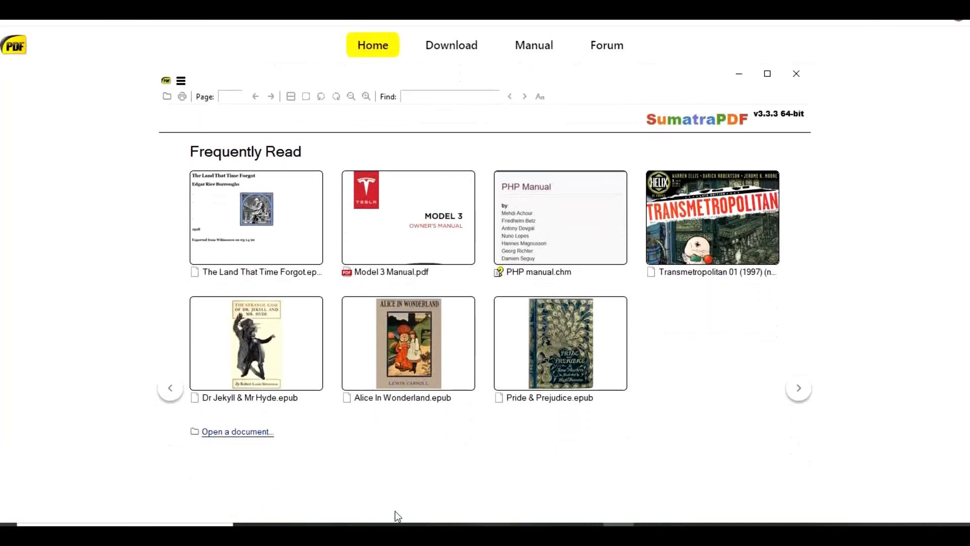
Scroll the SumatraPDF homepage past the Frequently Read screenshot to 'Everyone loves SumatraPDF'
scroll(down, 3)
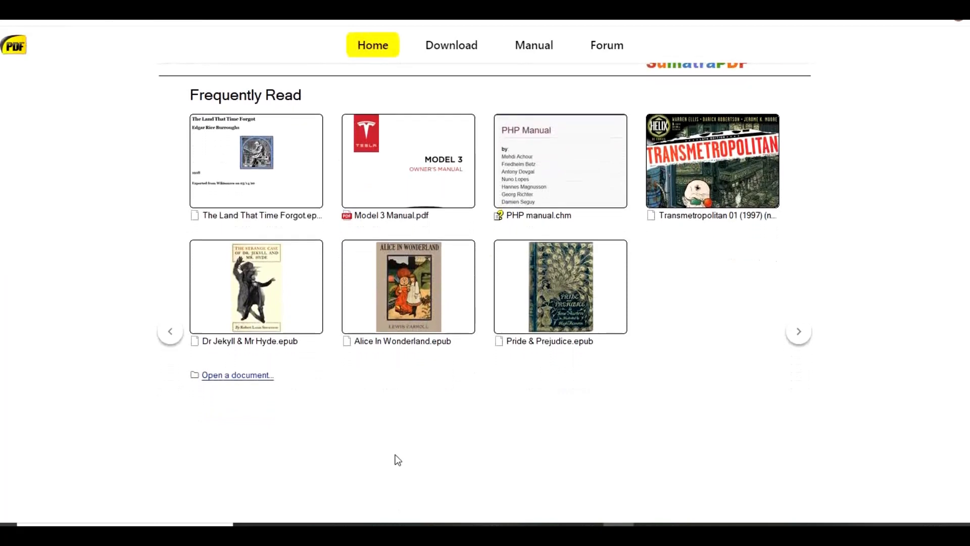
scroll(up, 3)
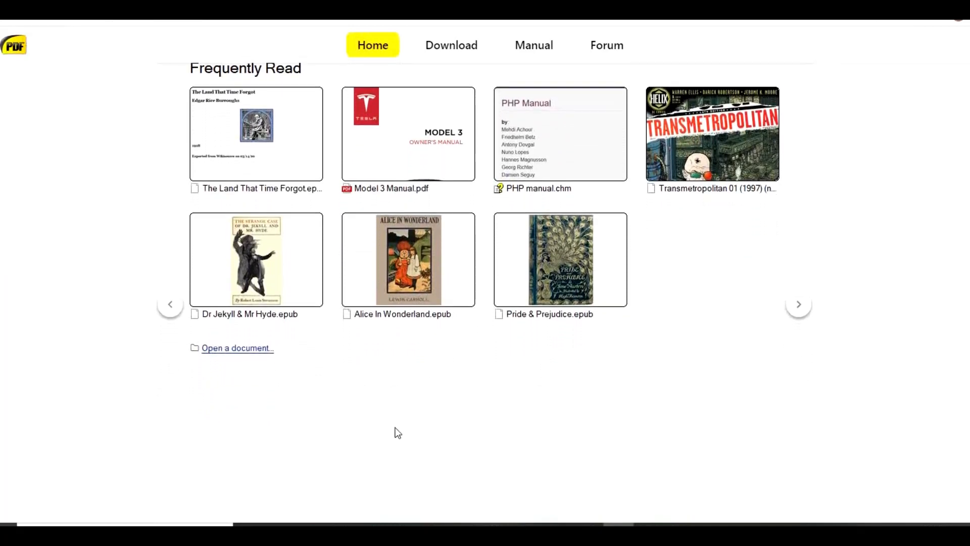
scroll(down, 3)
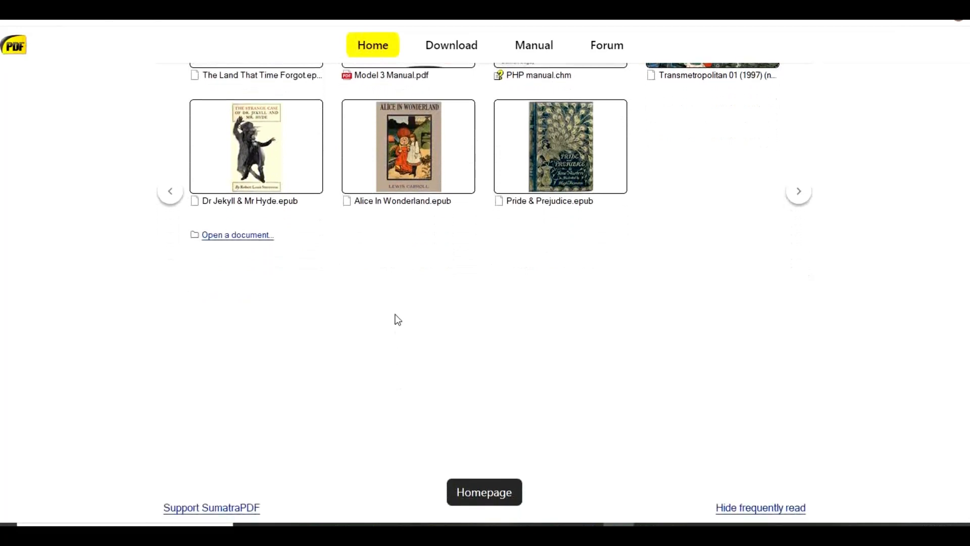
scroll(down, 3)
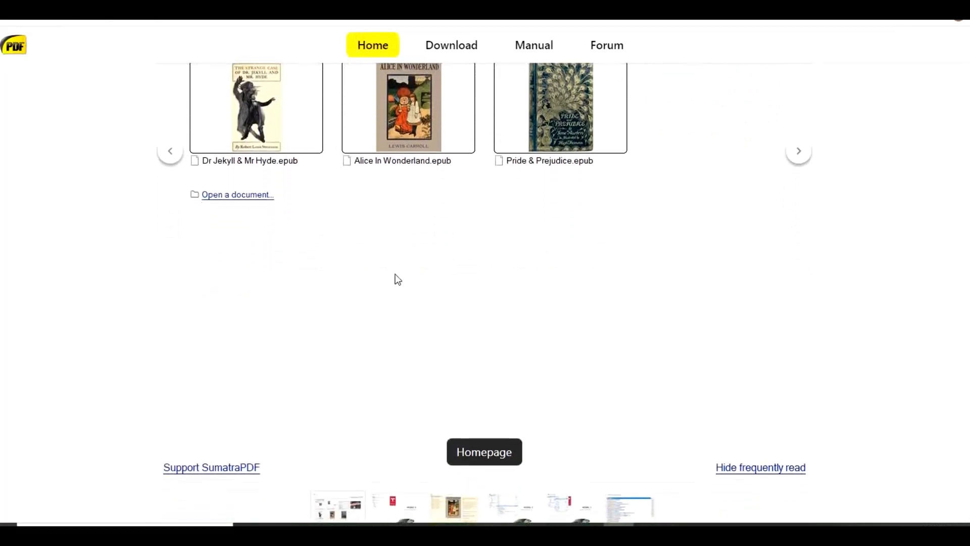
scroll(down, 3)
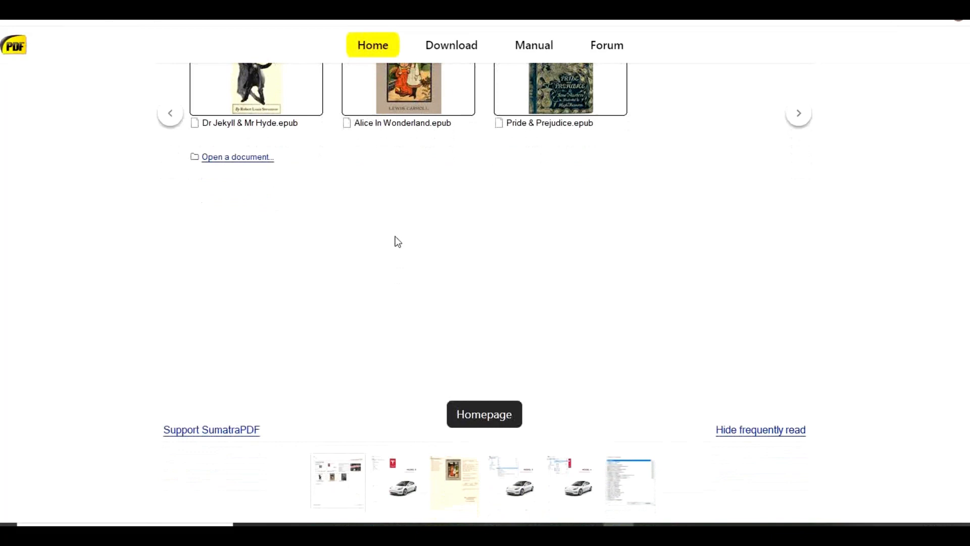
scroll(down, 3)
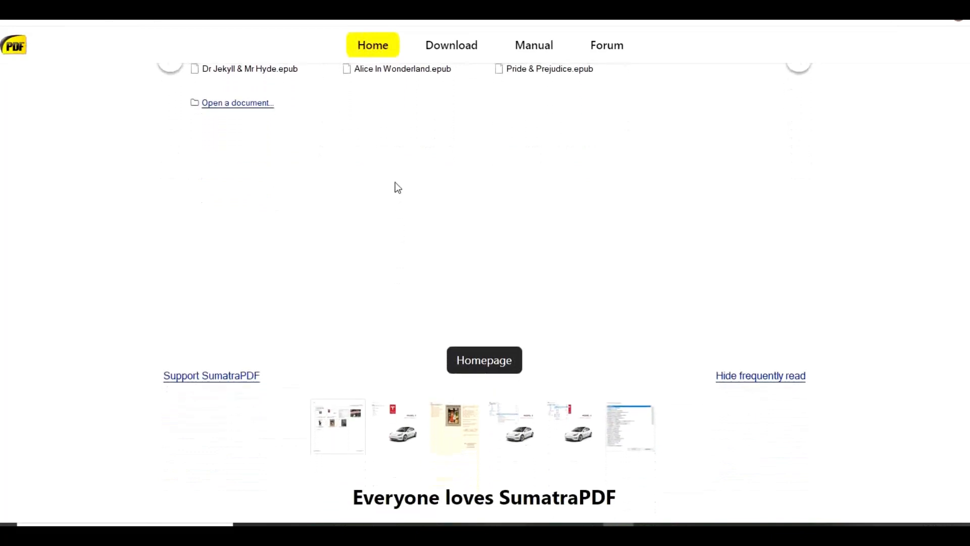
scroll(down, 3)
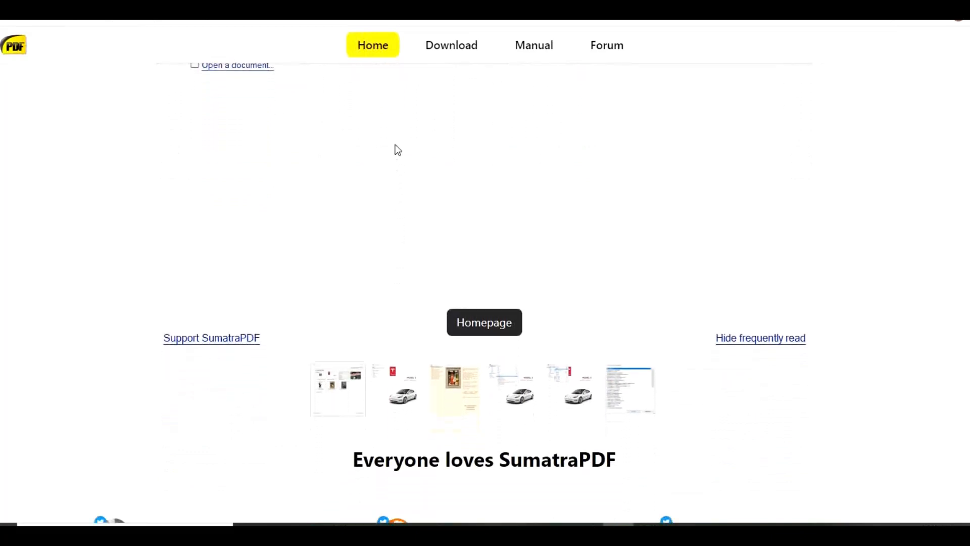
scroll(down, 3)
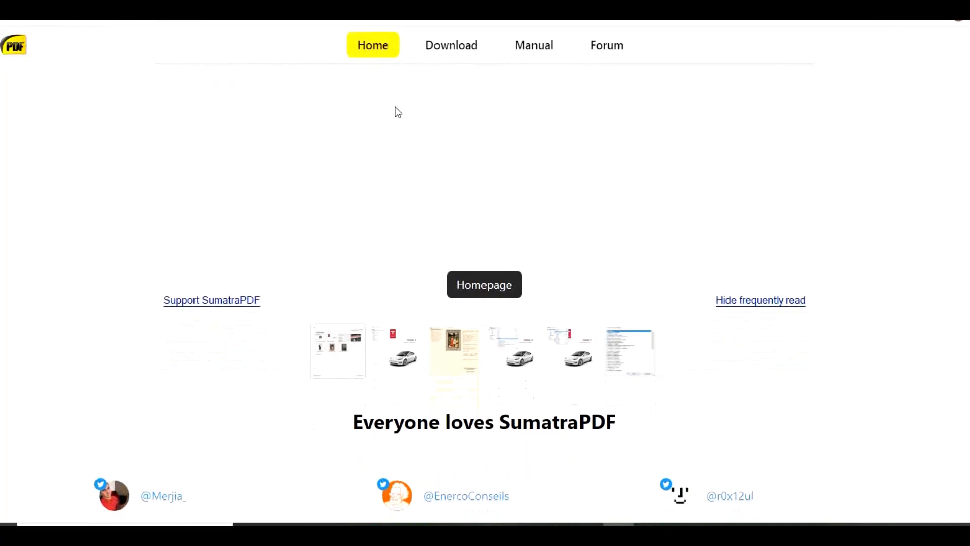
scroll(down, 3)
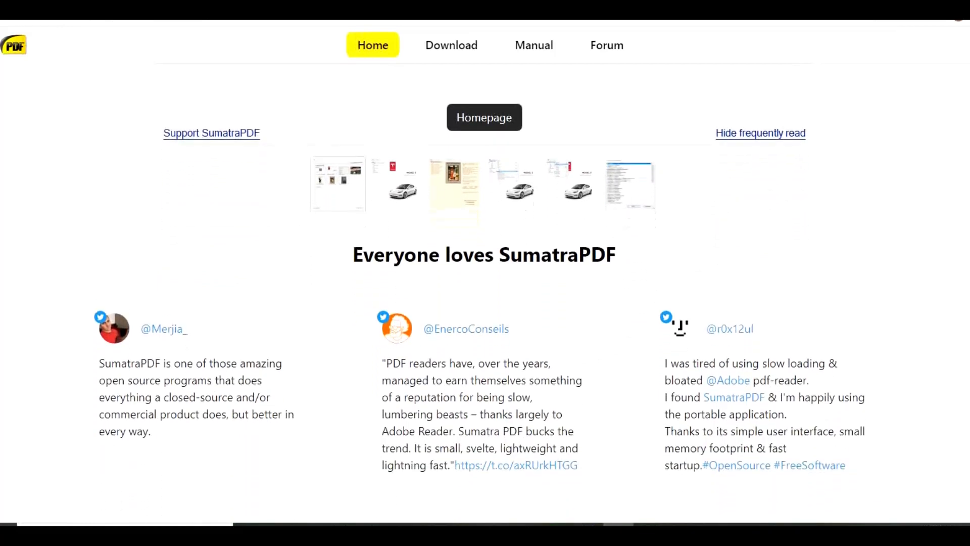
scroll(down, 3)
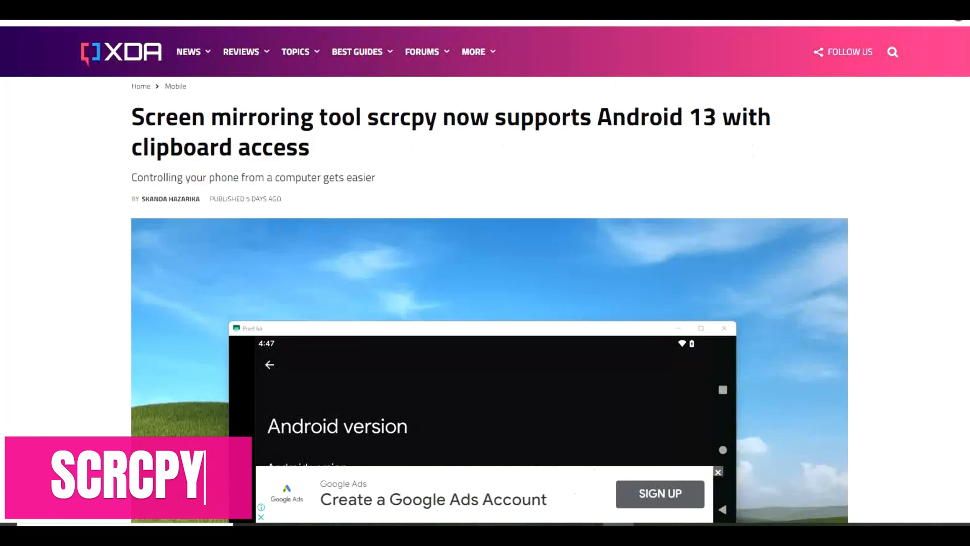
Dismiss the ad and read the XDA scrcpy article down to its v1.25 Android 13 clipboard details
scroll(down, 3)
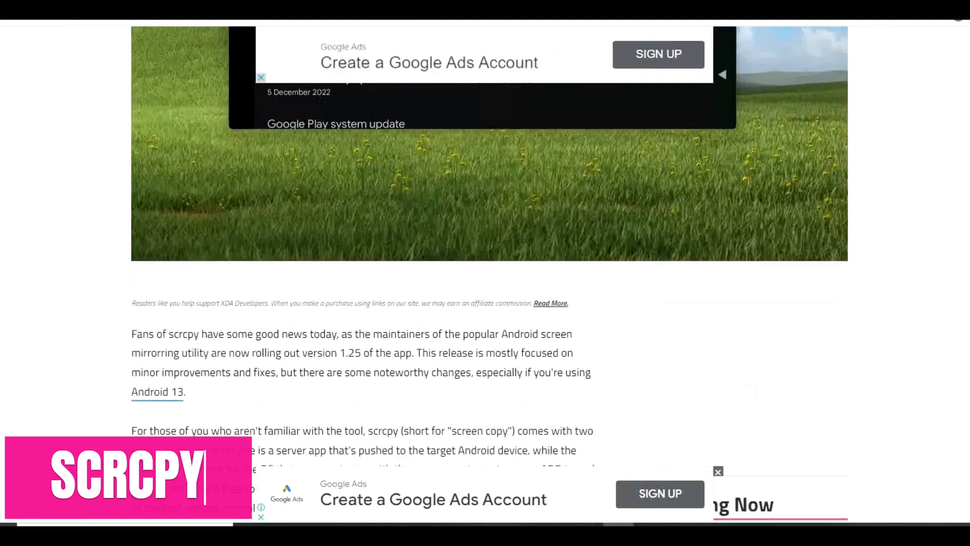
scroll(down, 3)
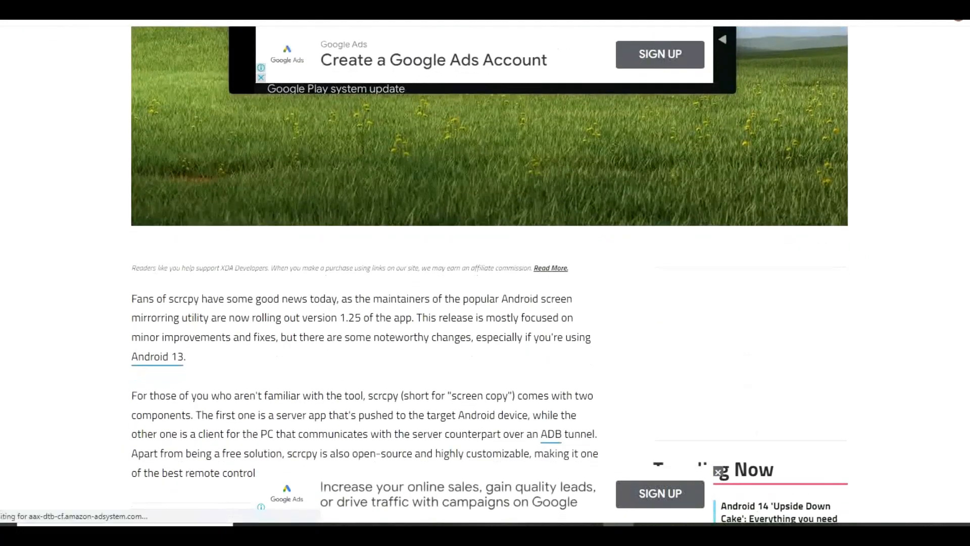
click(261, 77)
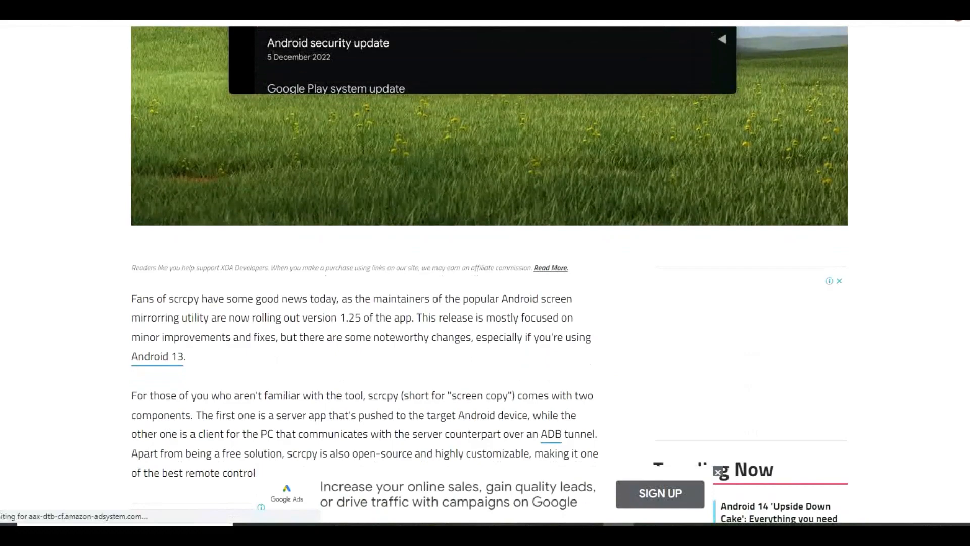
scroll(down, 3)
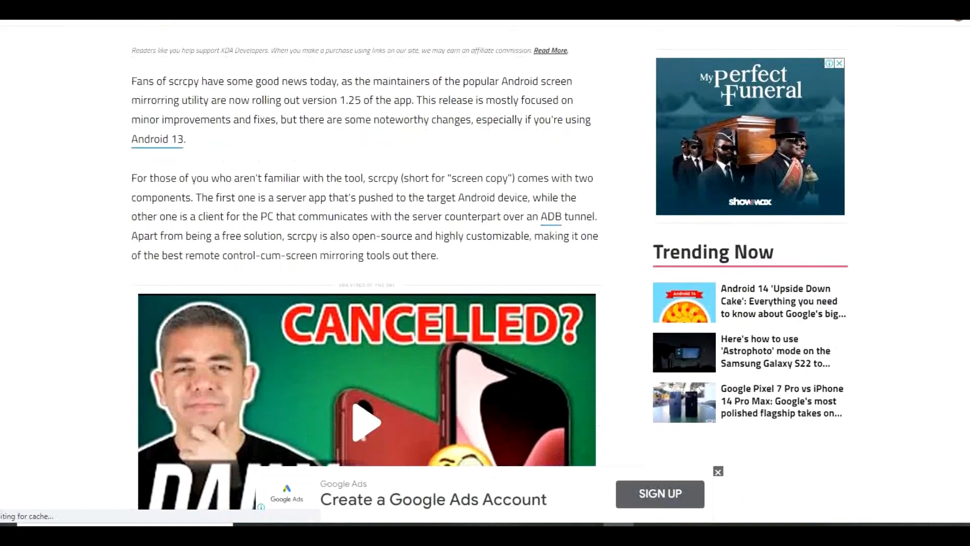
scroll(down, 3)
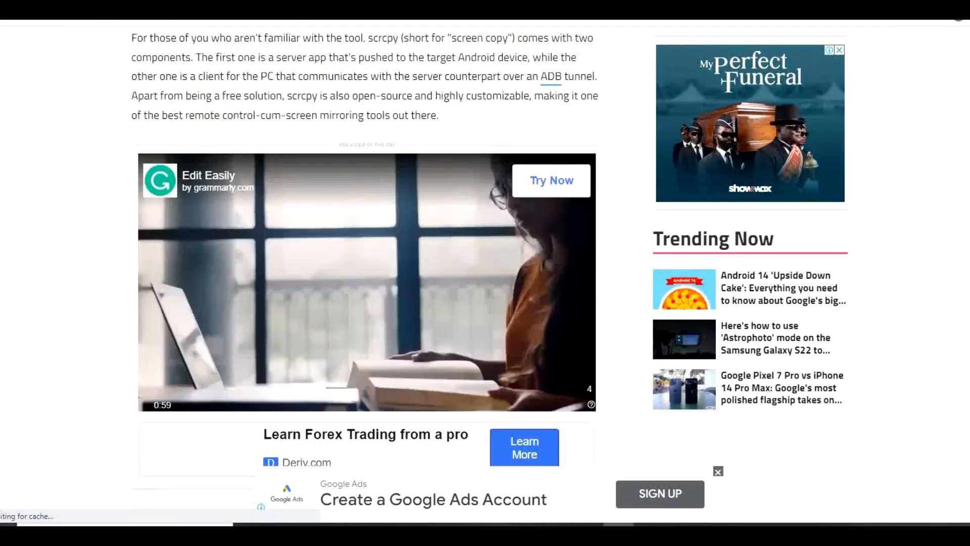
scroll(down, 3)
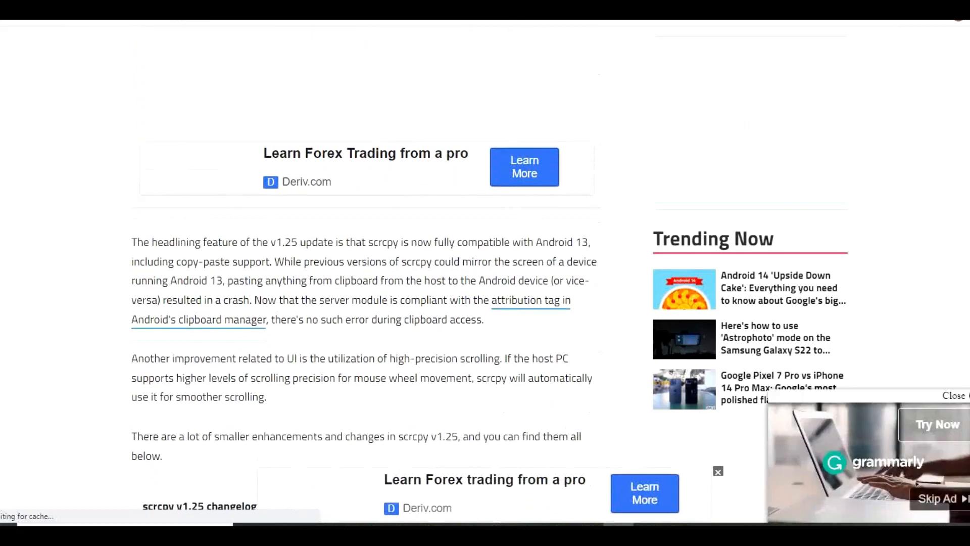
scroll(down, 3)
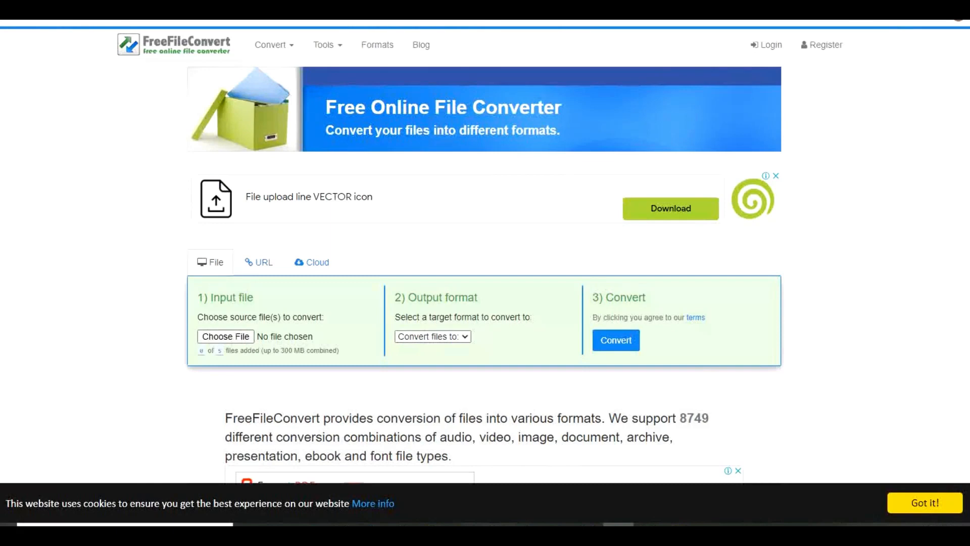
Scroll freefileconvert.com to show the Input file, Output format and Convert panel with description
scroll(down, 3)
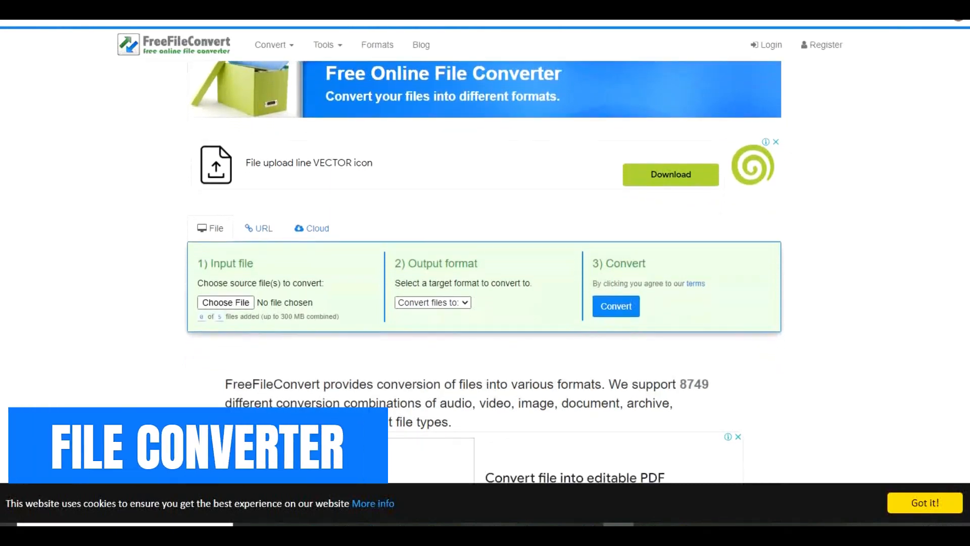
scroll(down, 3)
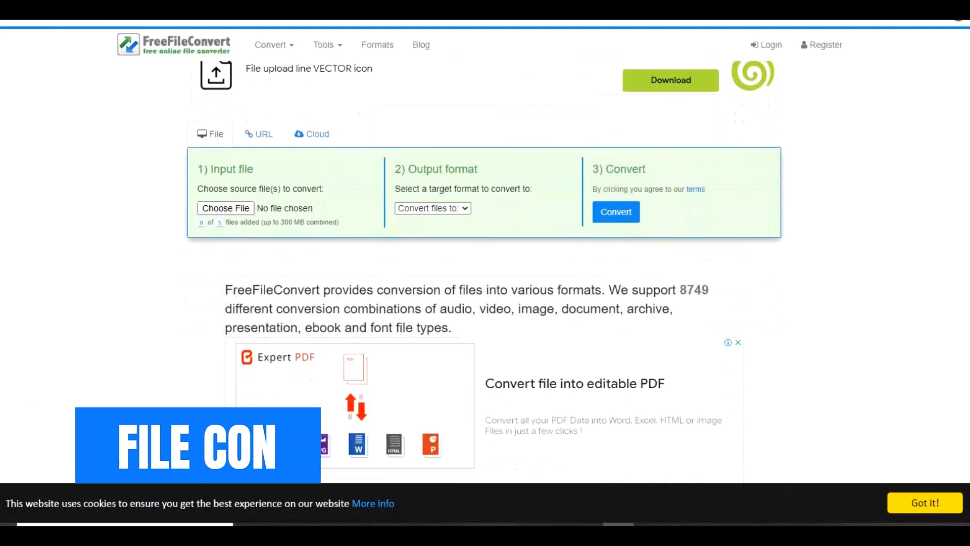
scroll(up, 3)
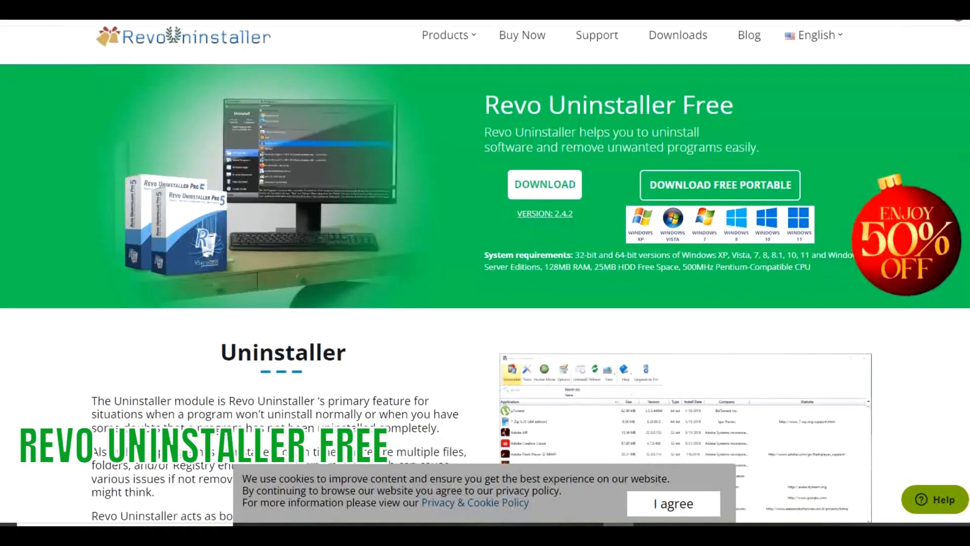
Scroll the Revo Uninstaller Free page down to Hunter Mode and the 8 Additional Cleaning Tools
scroll(down, 3)
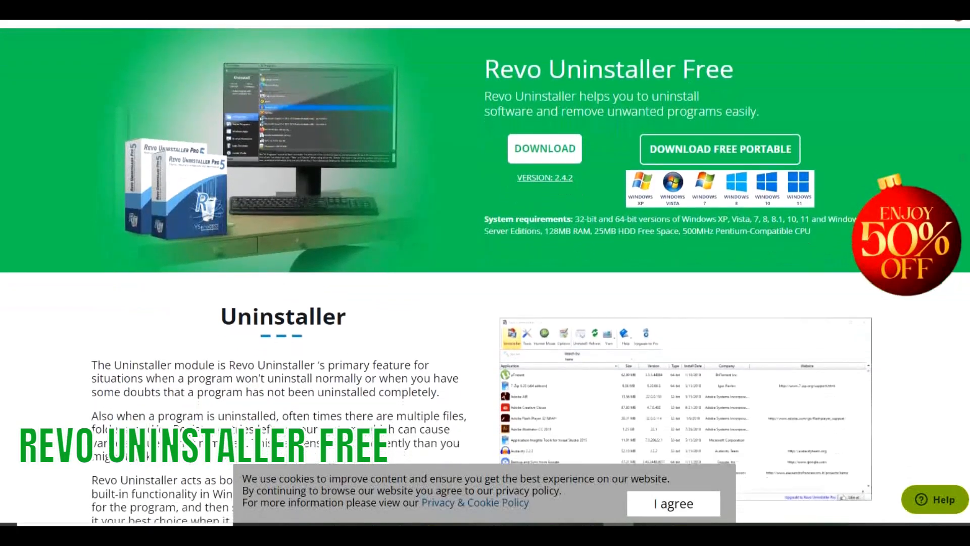
scroll(down, 3)
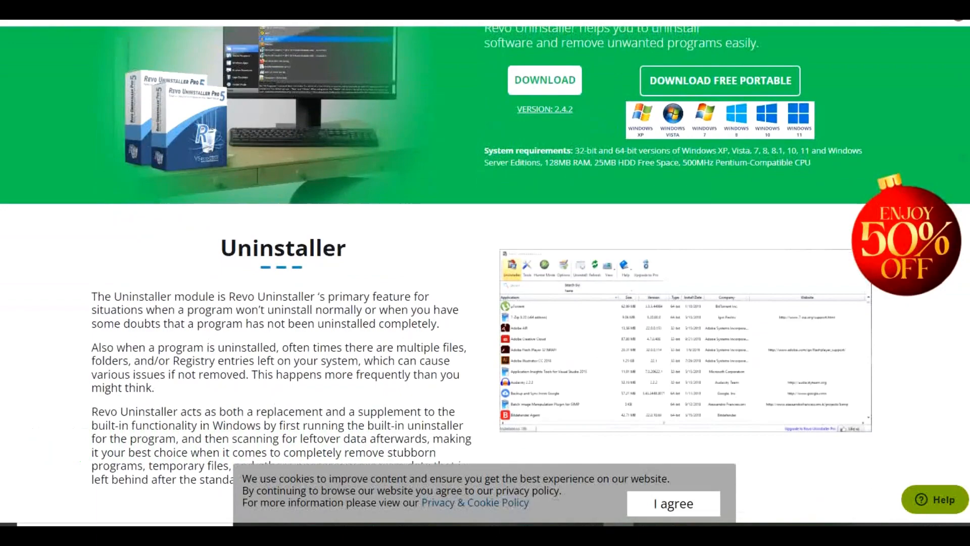
scroll(down, 3)
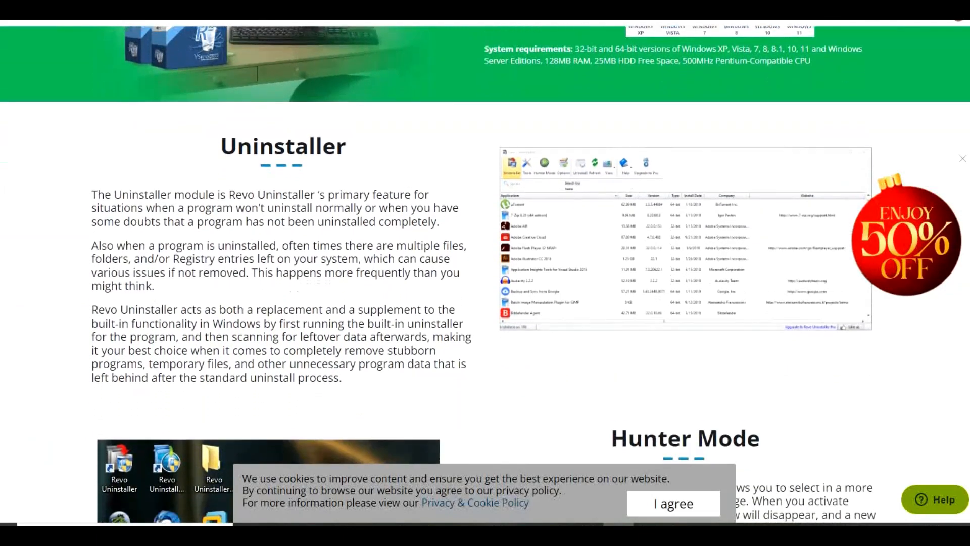
scroll(down, 3)
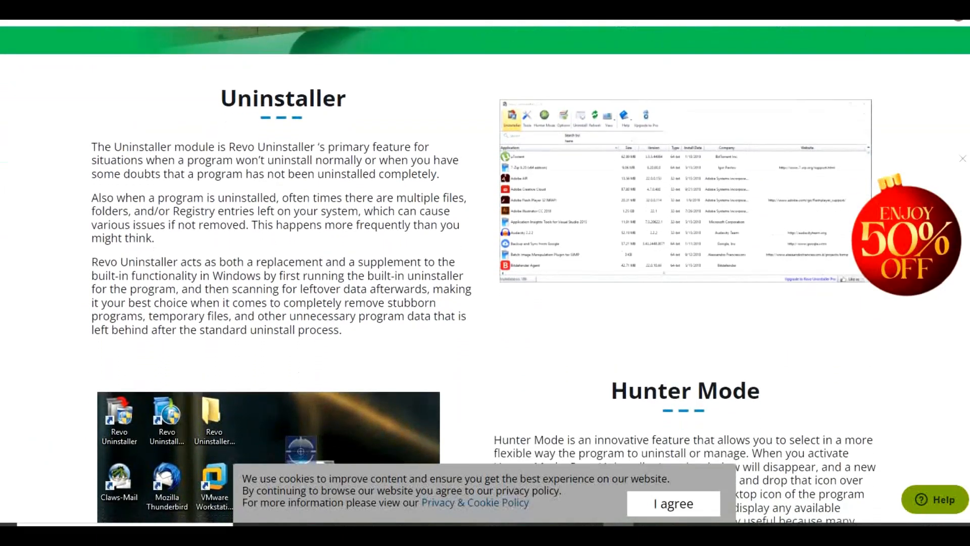
scroll(down, 3)
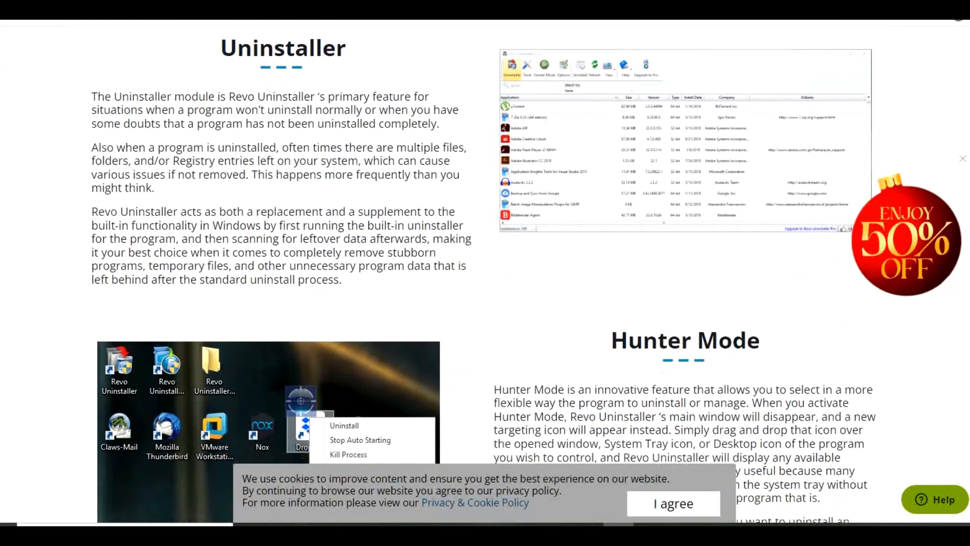
scroll(down, 3)
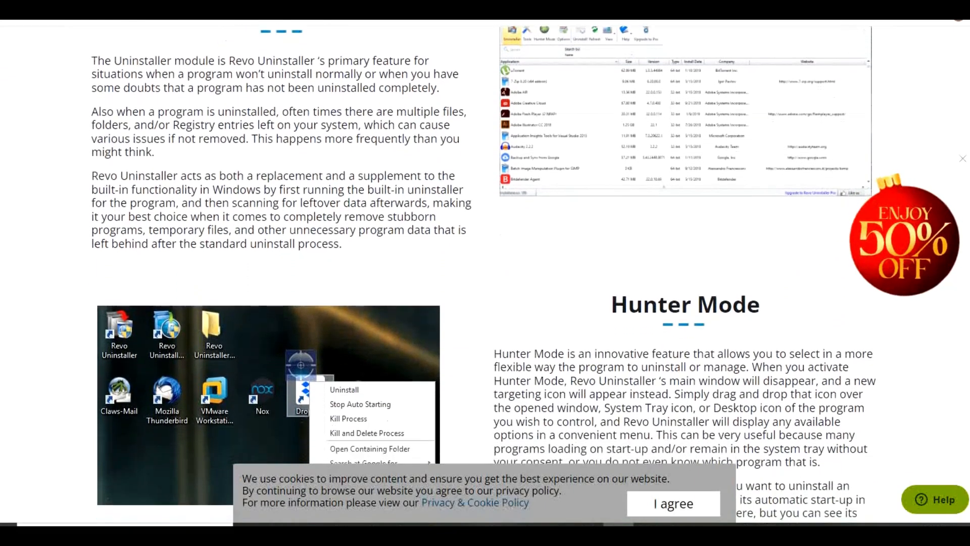
scroll(down, 3)
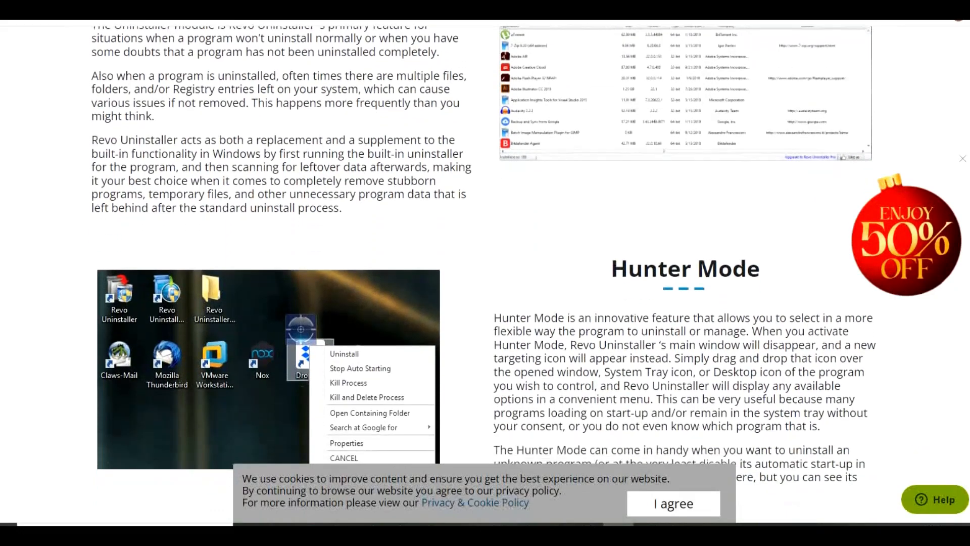
scroll(down, 3)
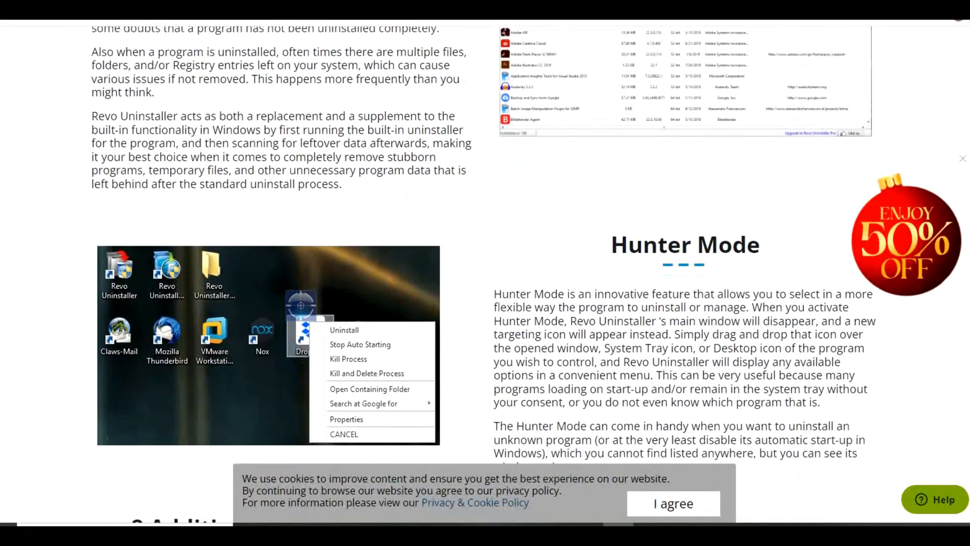
scroll(down, 3)
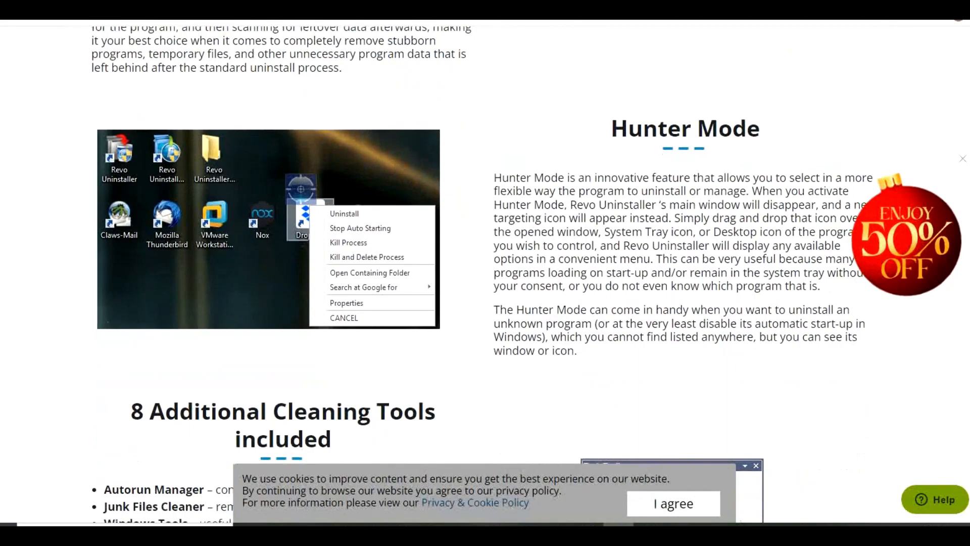
scroll(down, 3)
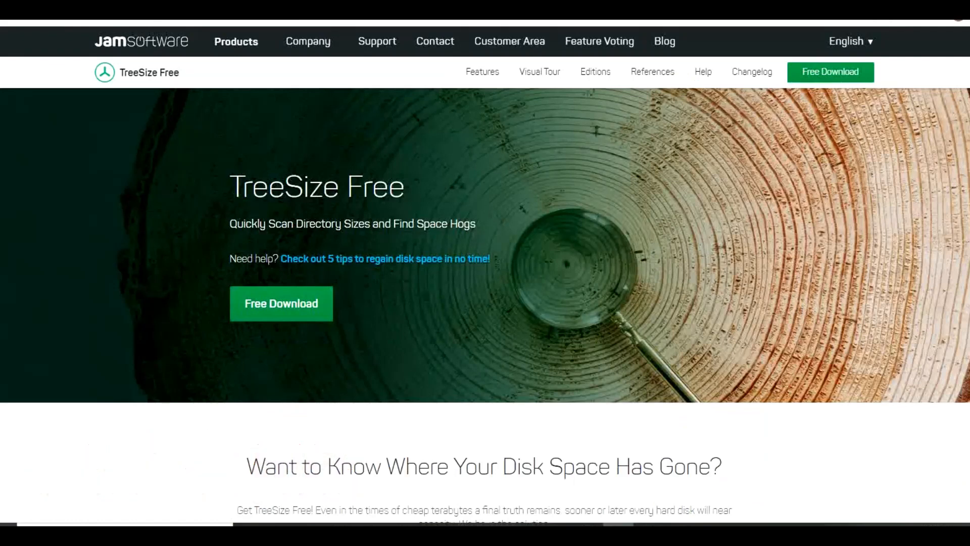
Scroll TreeSize Free to 'Want to Know Where Your Disk Space Has Gone?' and its screenshot
scroll(down, 3)
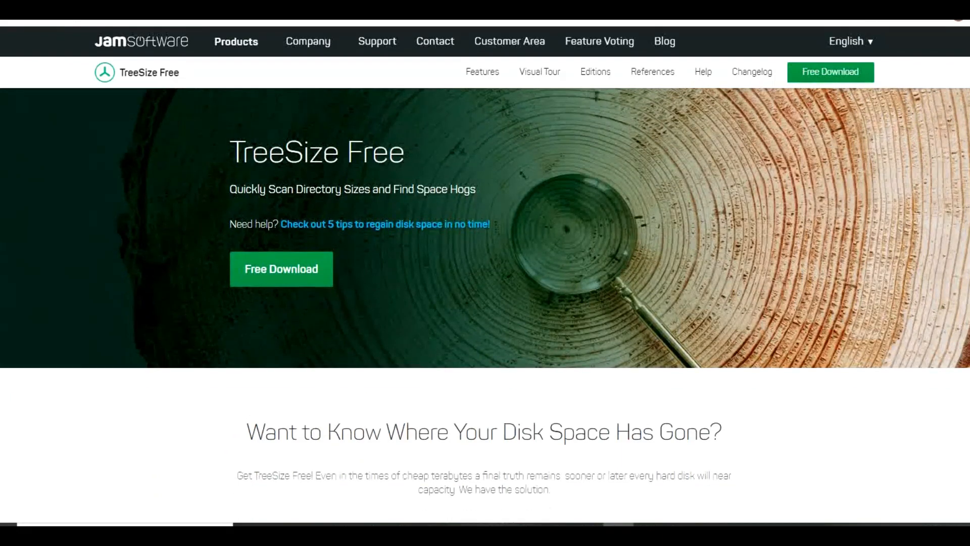
scroll(down, 3)
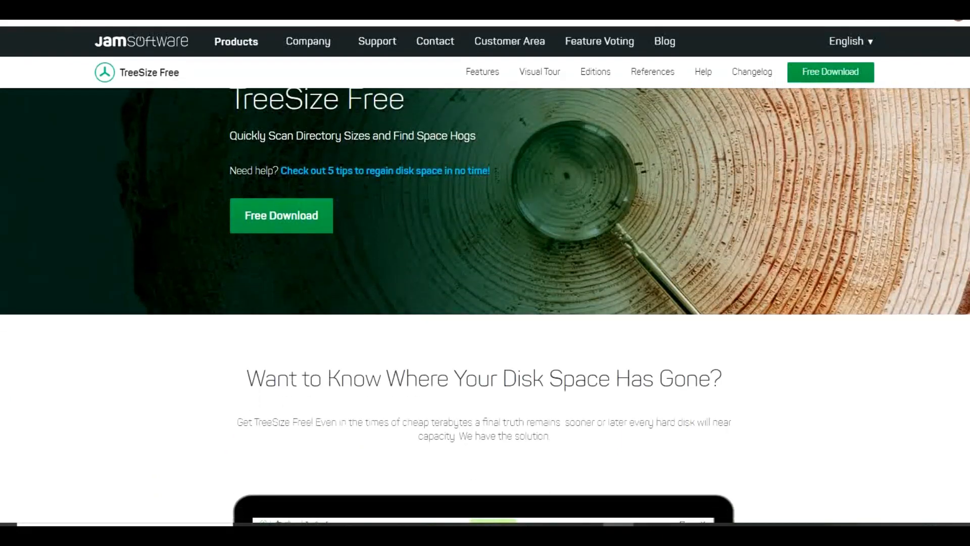
scroll(down, 3)
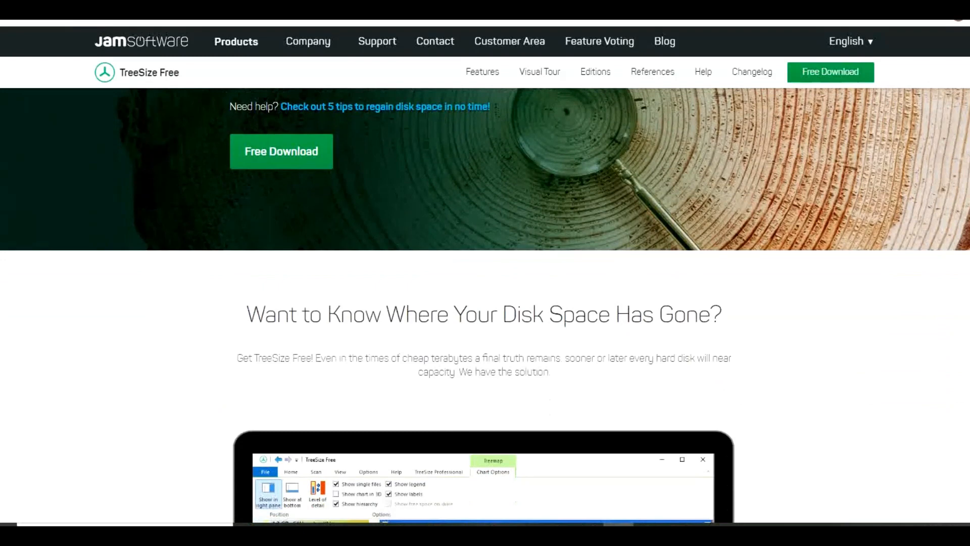
scroll(down, 3)
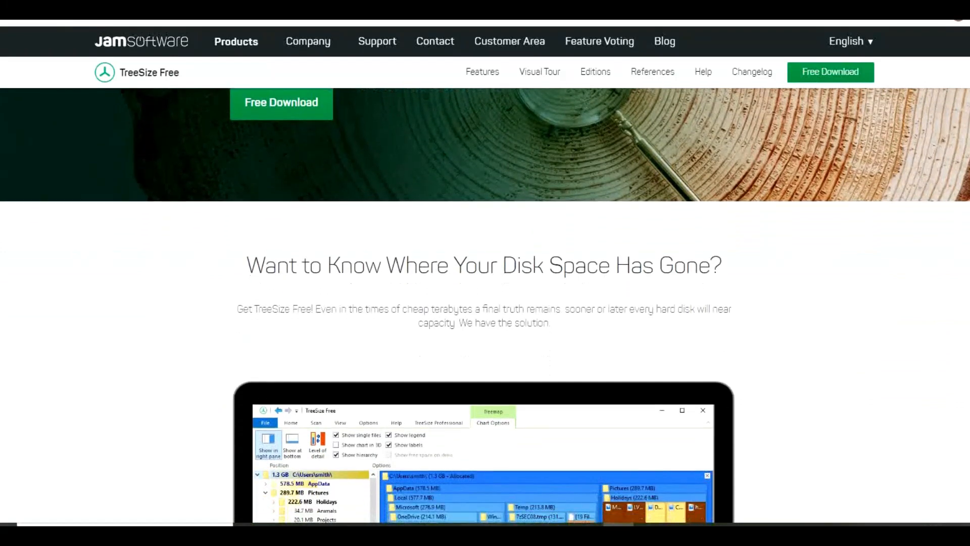
scroll(down, 3)
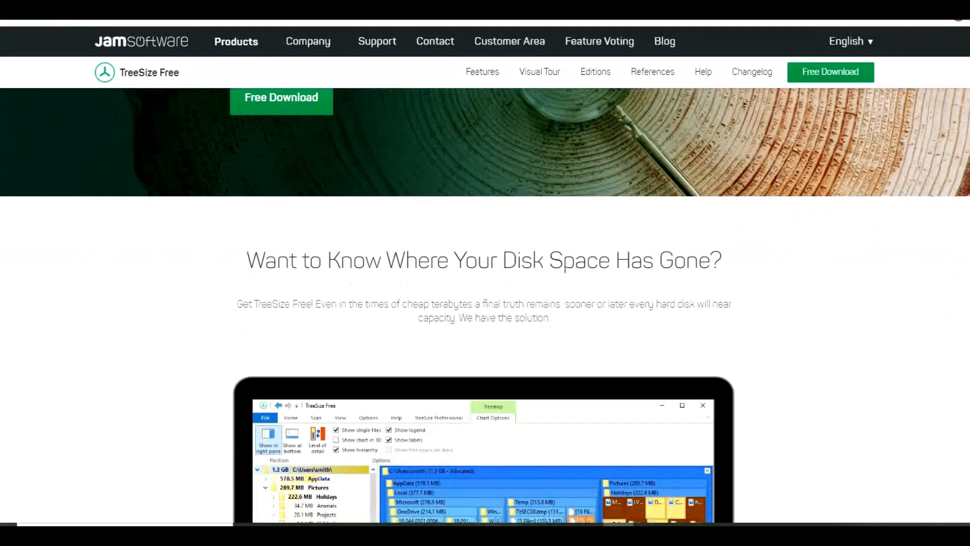
scroll(down, 3)
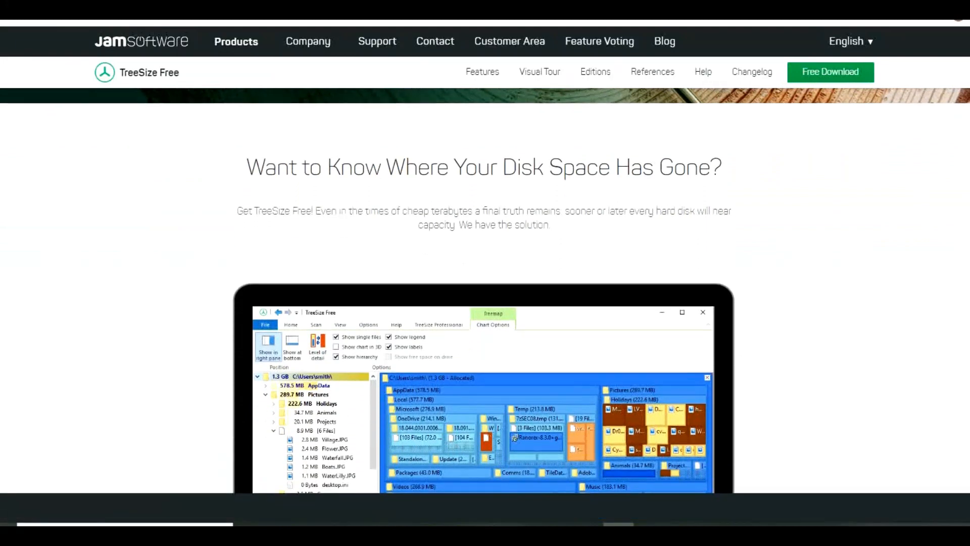
scroll(down, 3)
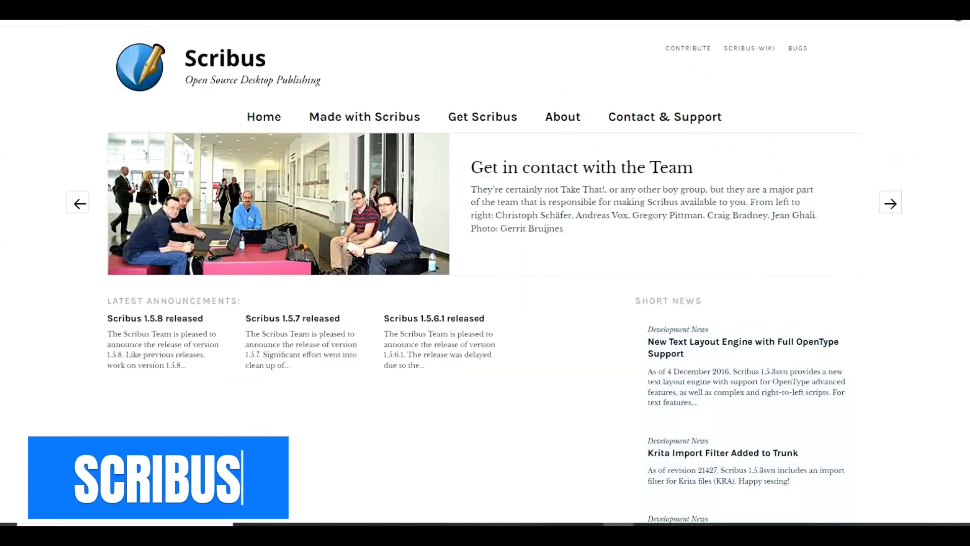
Scroll the Scribus homepage past Latest Announcements and Why Scribus to Made with Scribus
scroll(down, 3)
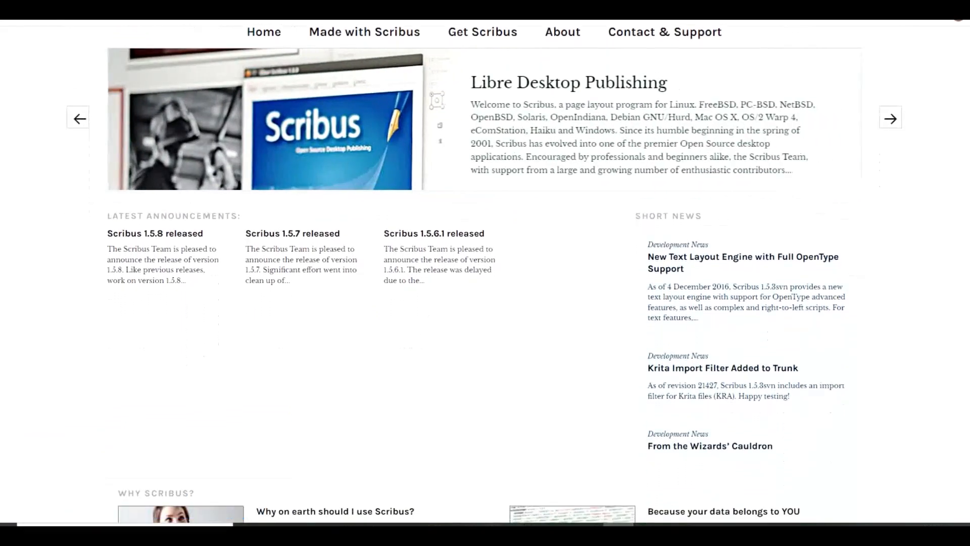
scroll(down, 3)
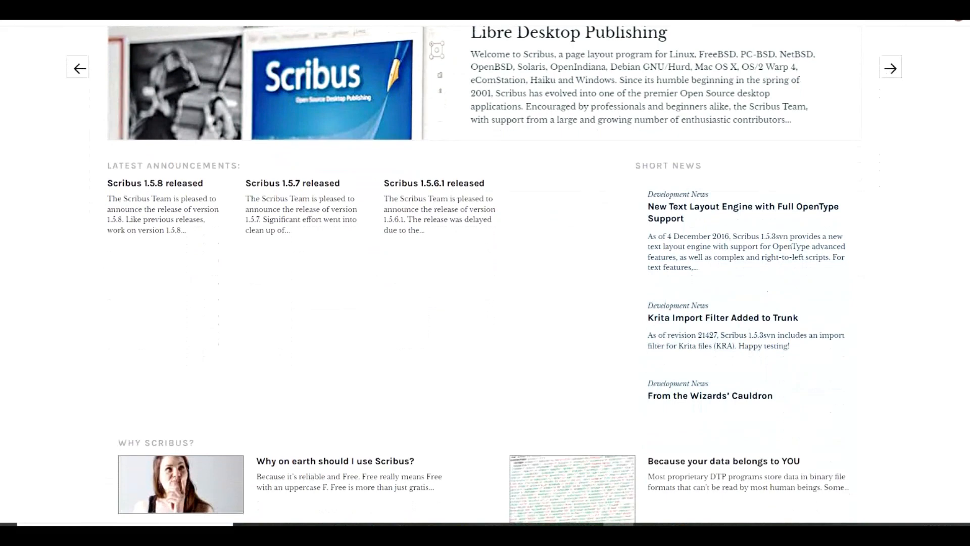
scroll(down, 3)
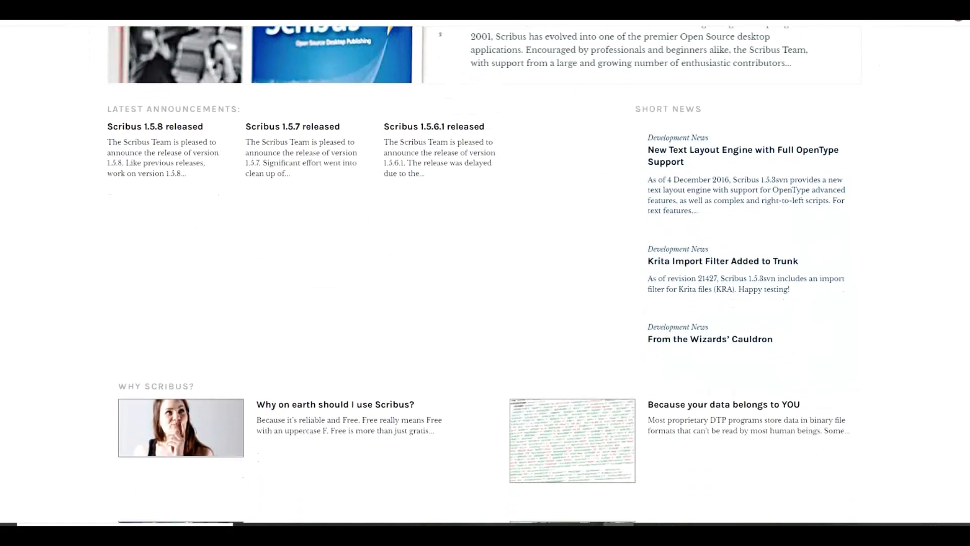
scroll(down, 3)
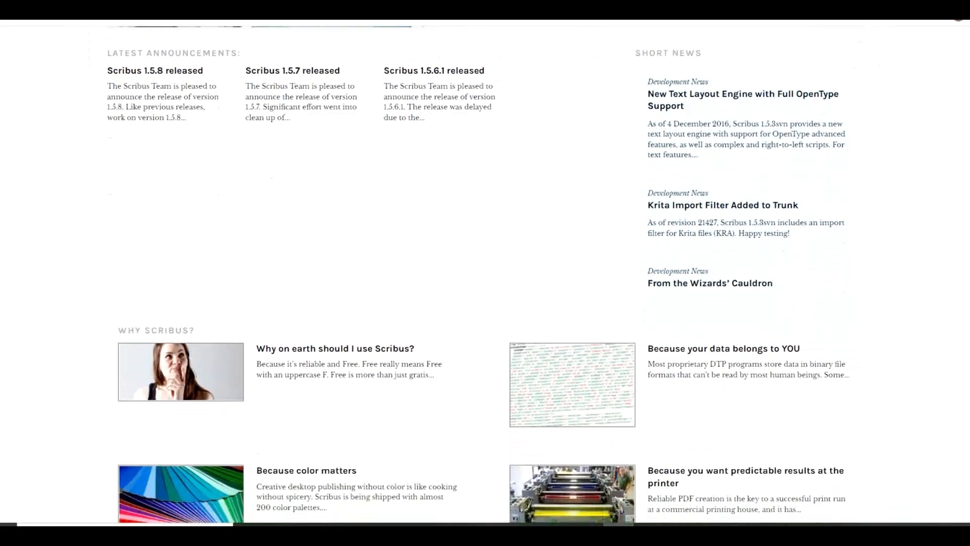
scroll(down, 3)
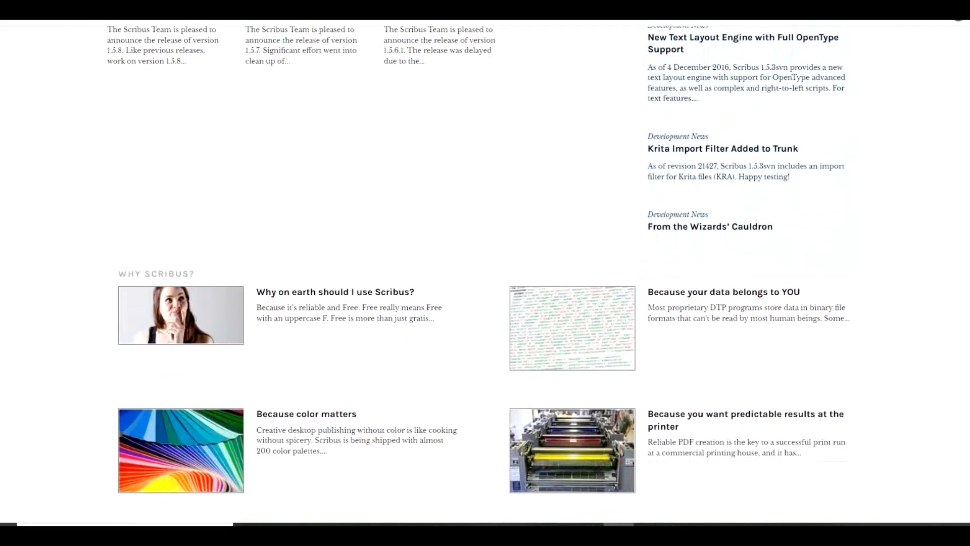
scroll(down, 3)
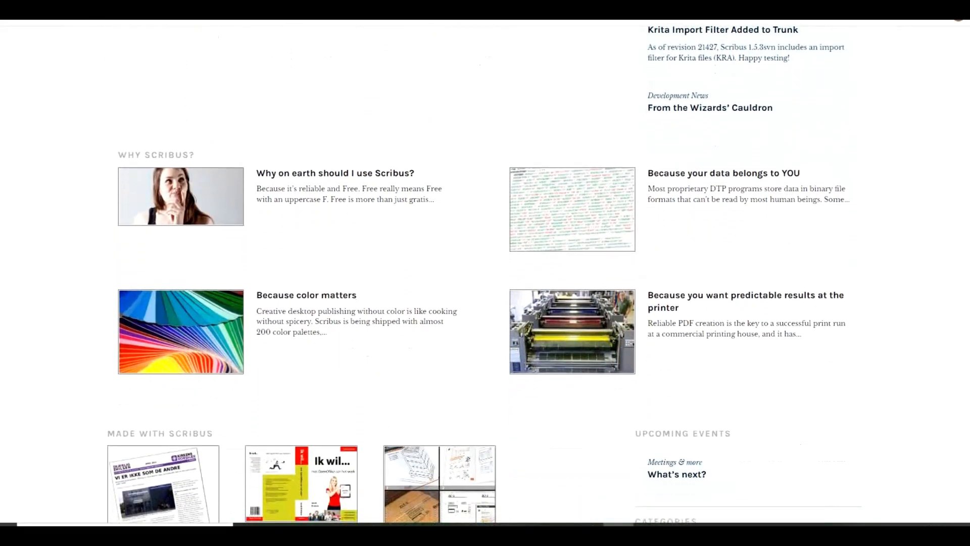
scroll(down, 3)
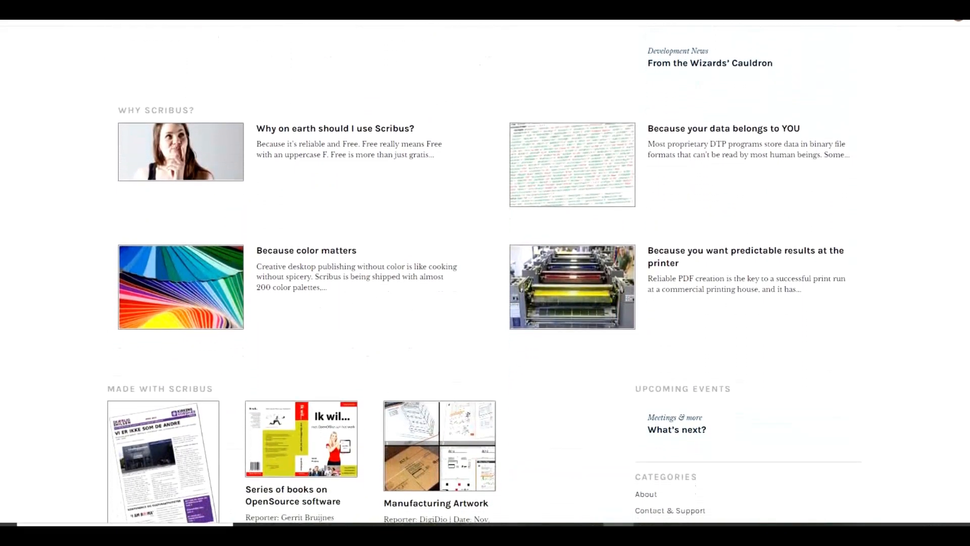
scroll(up, 3)
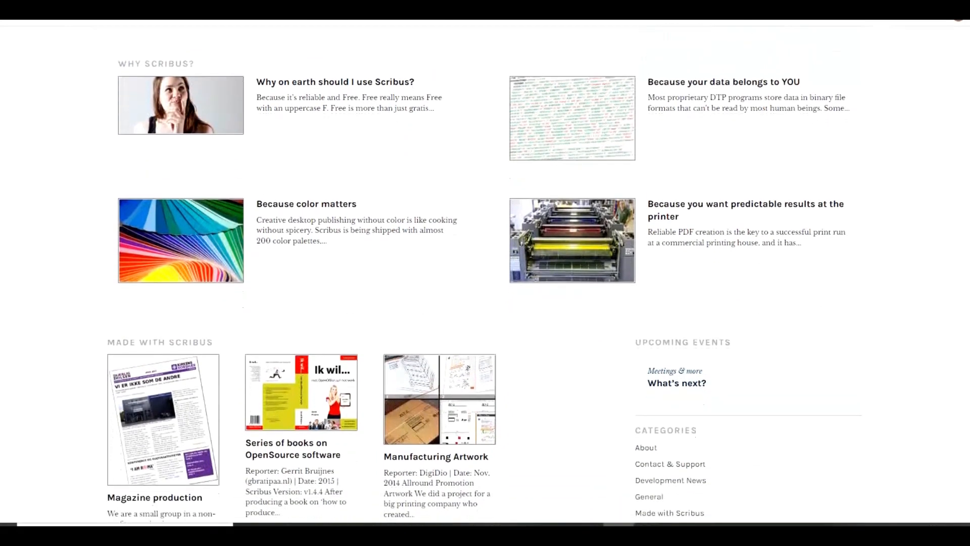
scroll(down, 3)
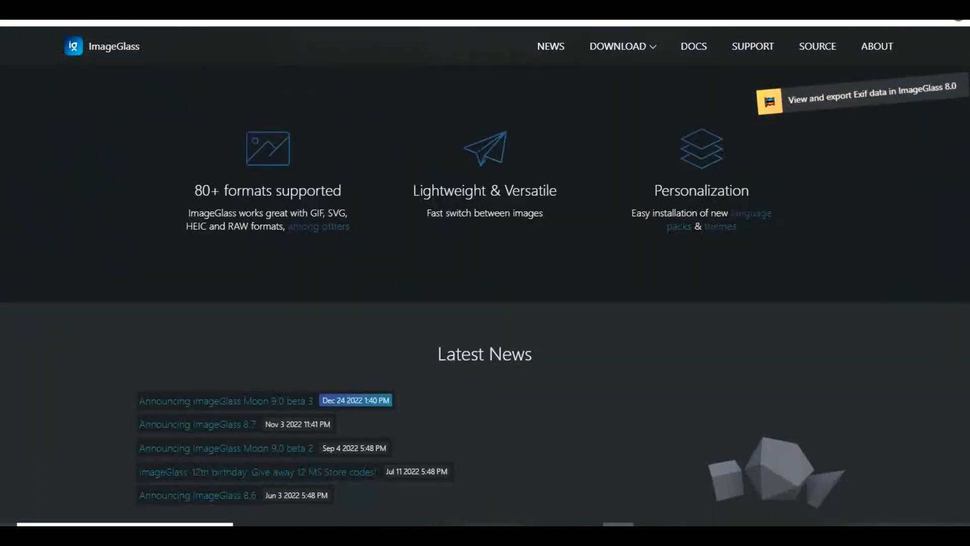
Scroll the ImageGlass homepage past its features to the Latest News and Reviews headings
scroll(down, 3)
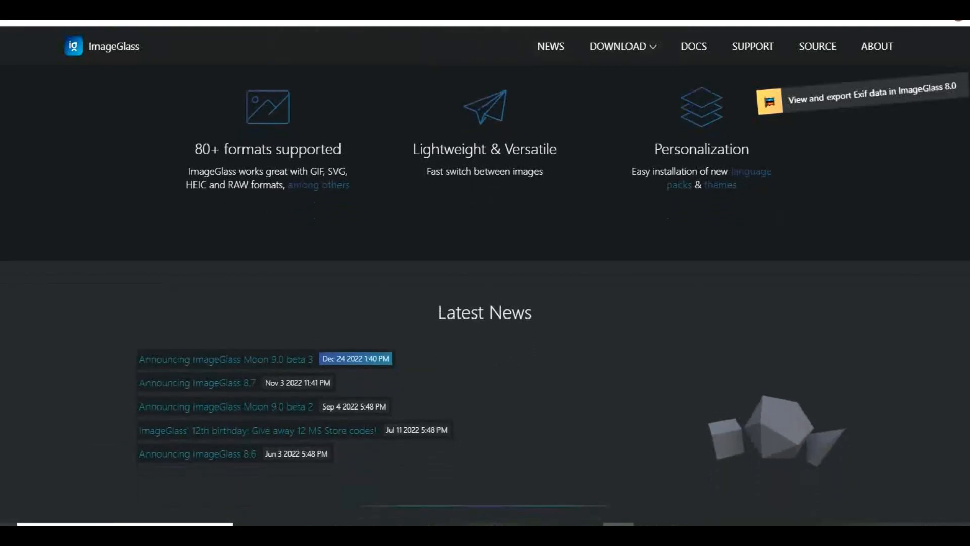
scroll(down, 3)
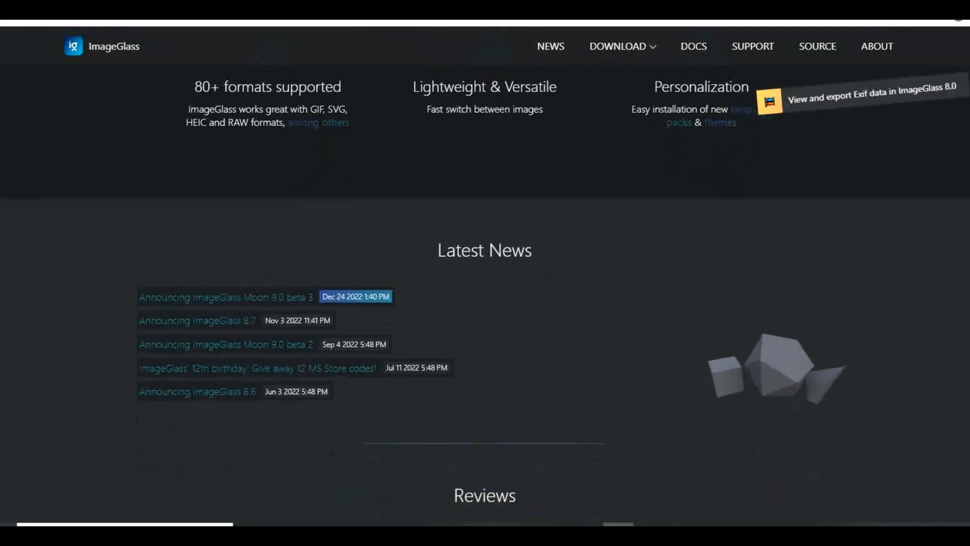
scroll(down, 3)
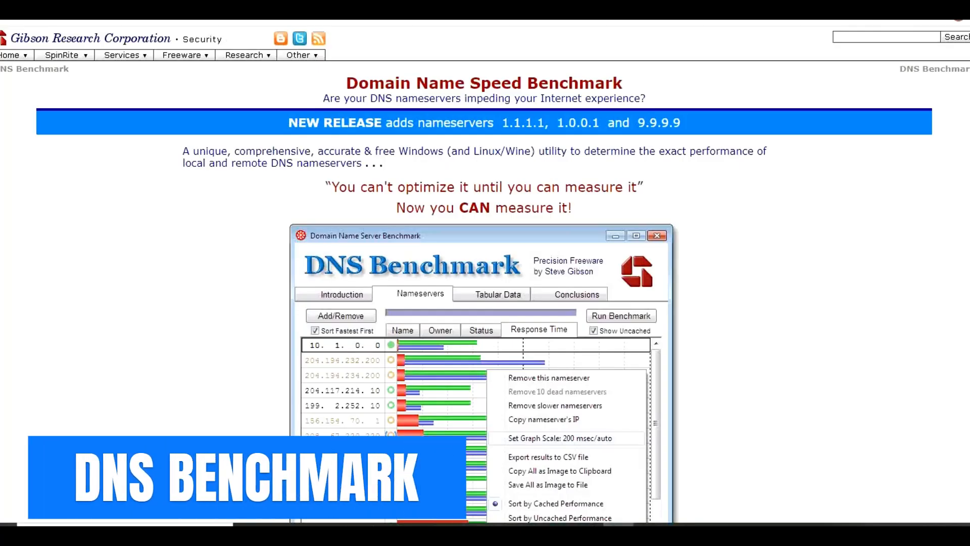
Scroll the GRC page past 'How to Run the DNS Benchmark' to 'What is GRC's DNS Benchmark?'
scroll(down, 3)
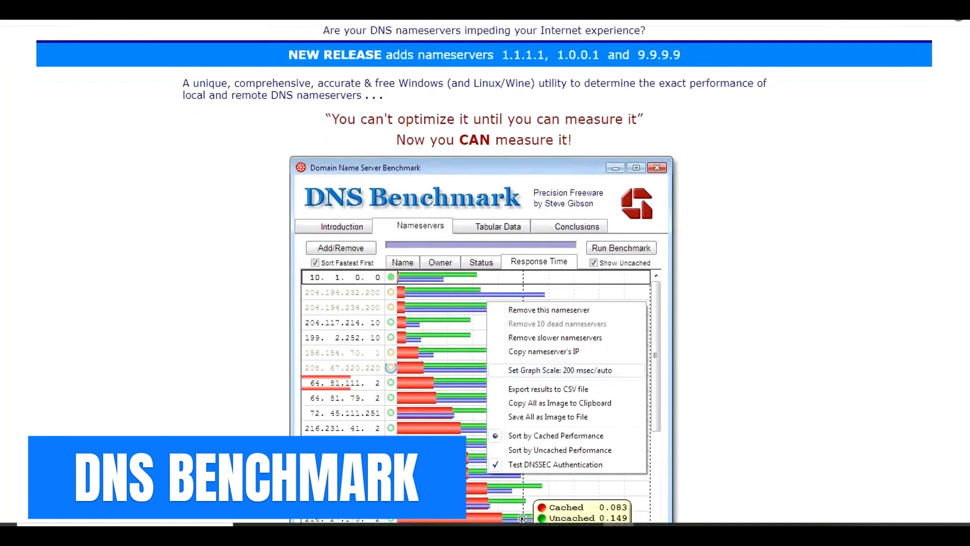
scroll(down, 3)
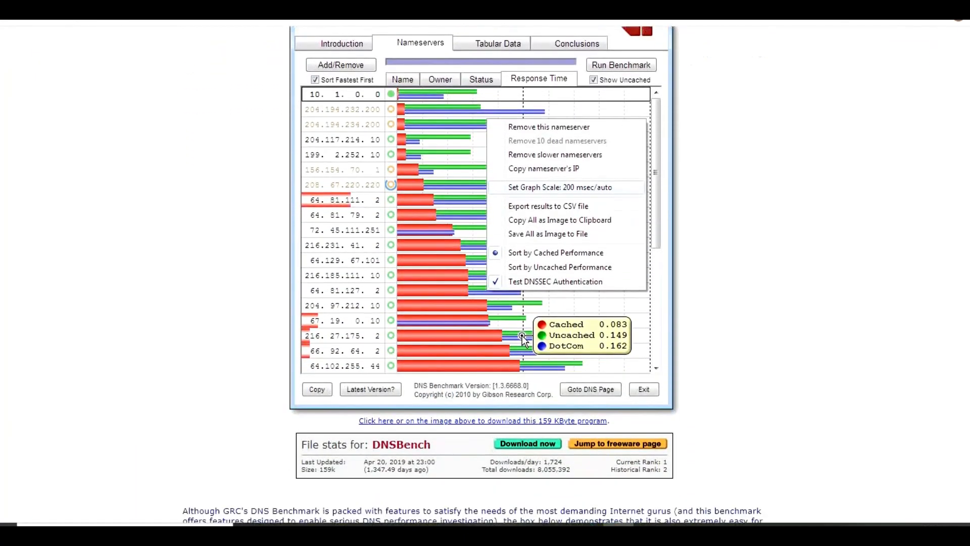
scroll(down, 3)
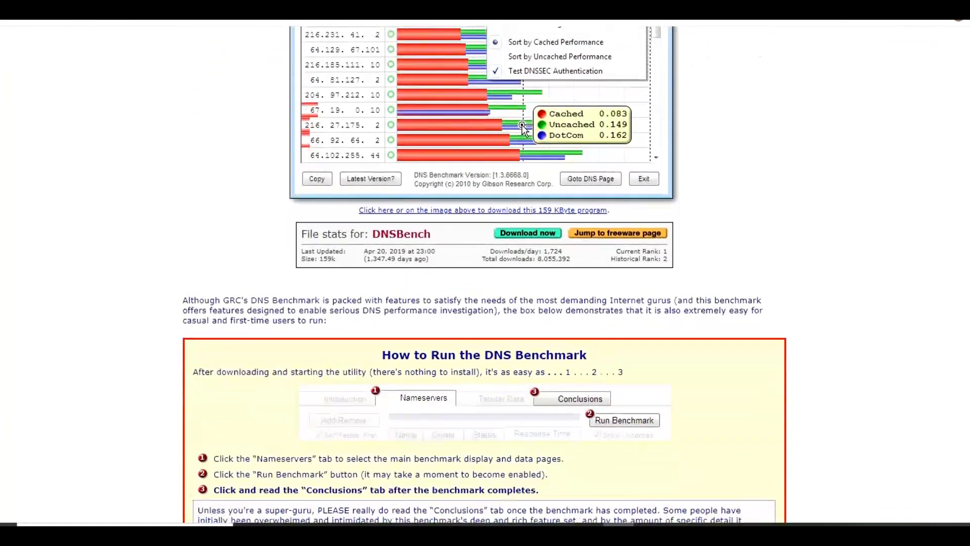
scroll(down, 3)
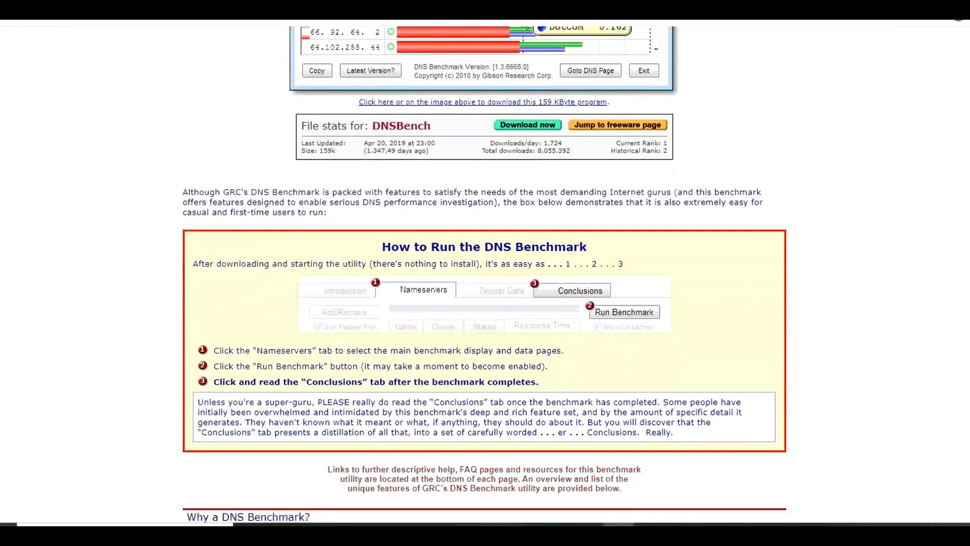
scroll(down, 3)
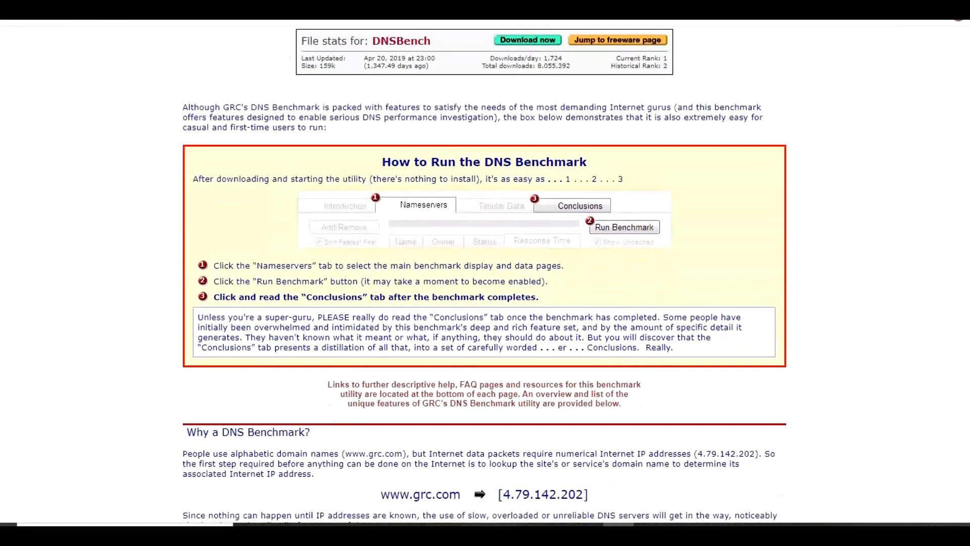
scroll(down, 3)
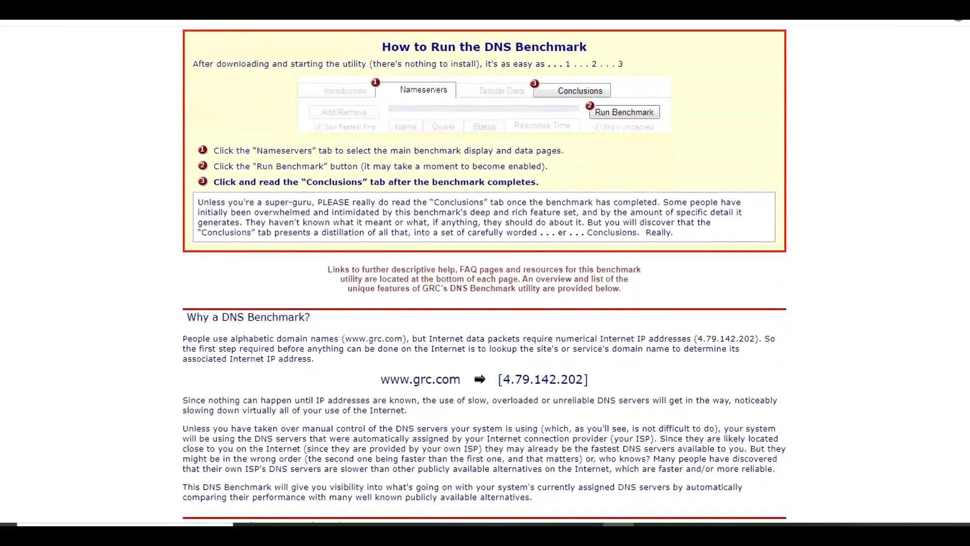
scroll(down, 3)
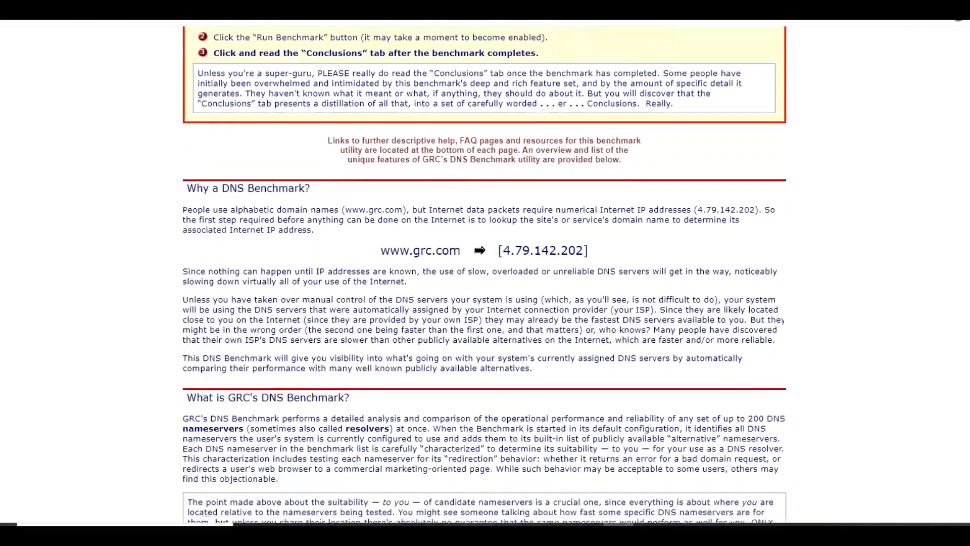
scroll(down, 3)
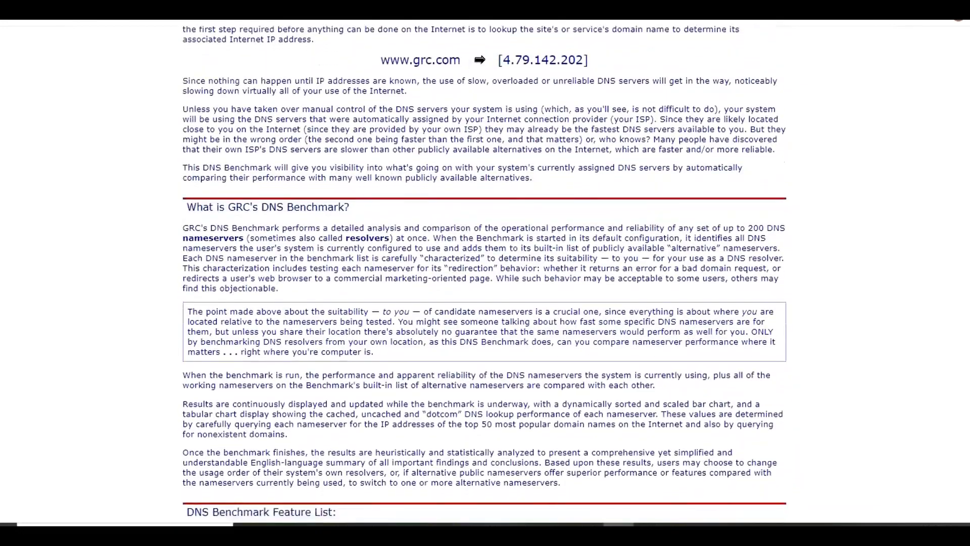